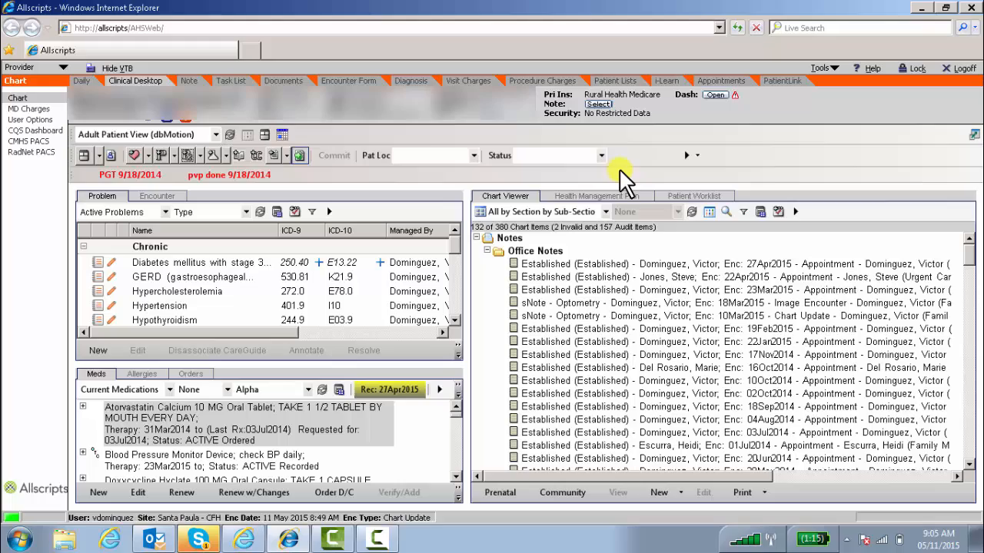
mouse_move(214, 156)
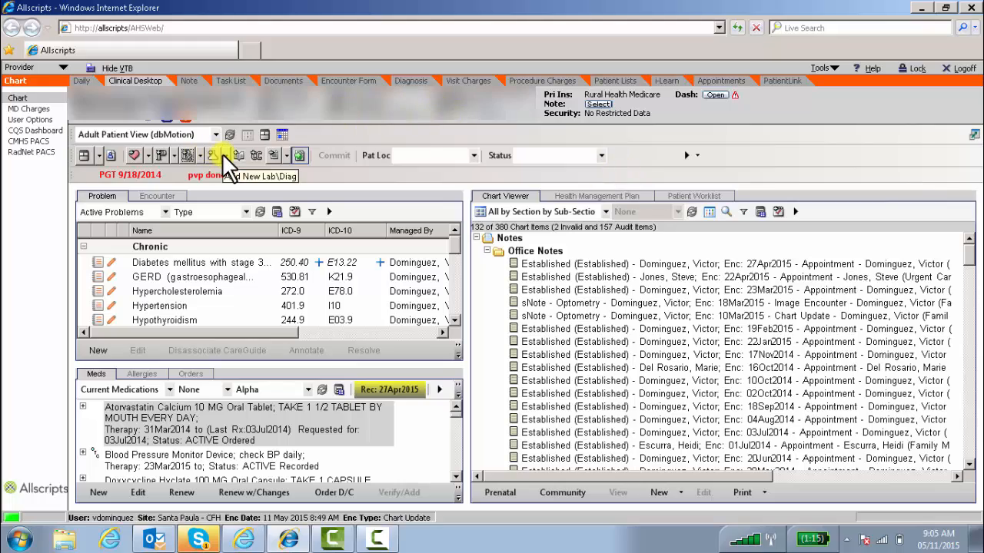
Step: Start a new lab order from the toolbar, bringing up Add Clinical Item on the Lab tab
left_click(211, 155)
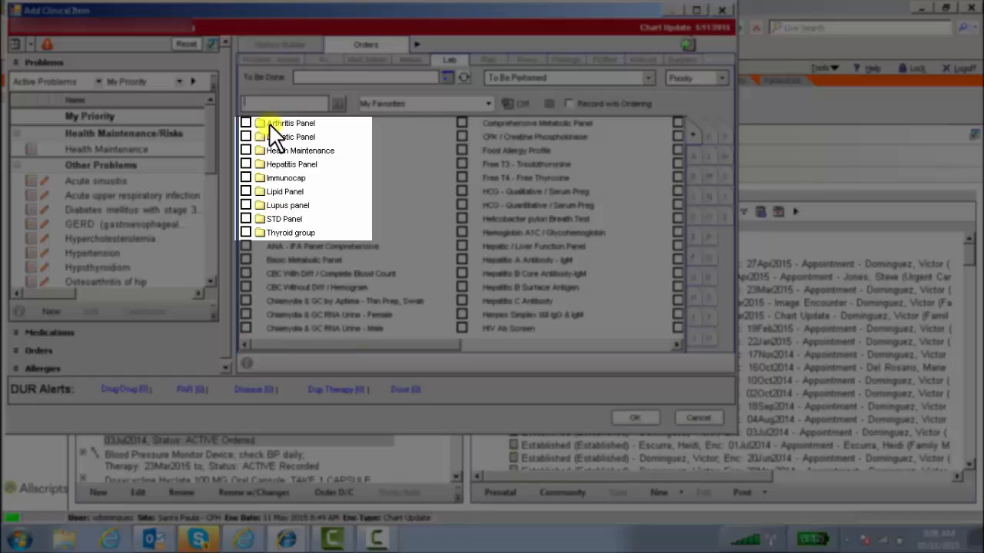
mouse_move(139, 209)
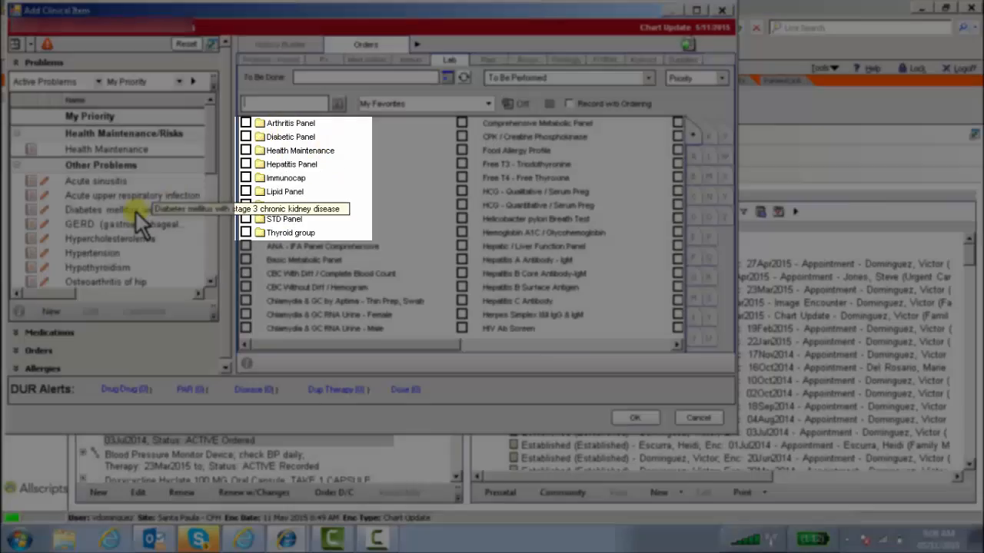
Step: Choose Diabetes mellitus as the problem and expand the Diabetic Panel and Health Maintenance groups with their labs checked
left_click(123, 223)
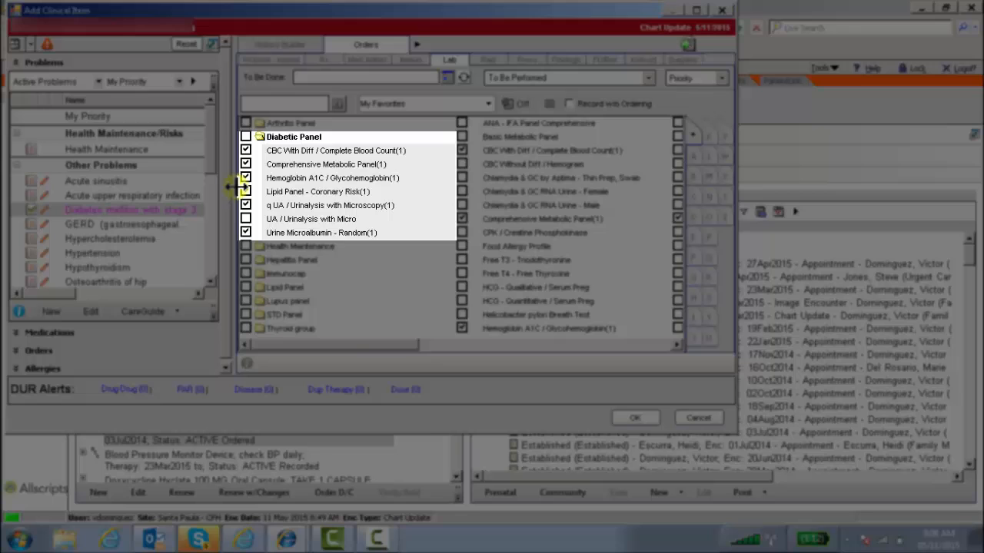
left_click(245, 219)
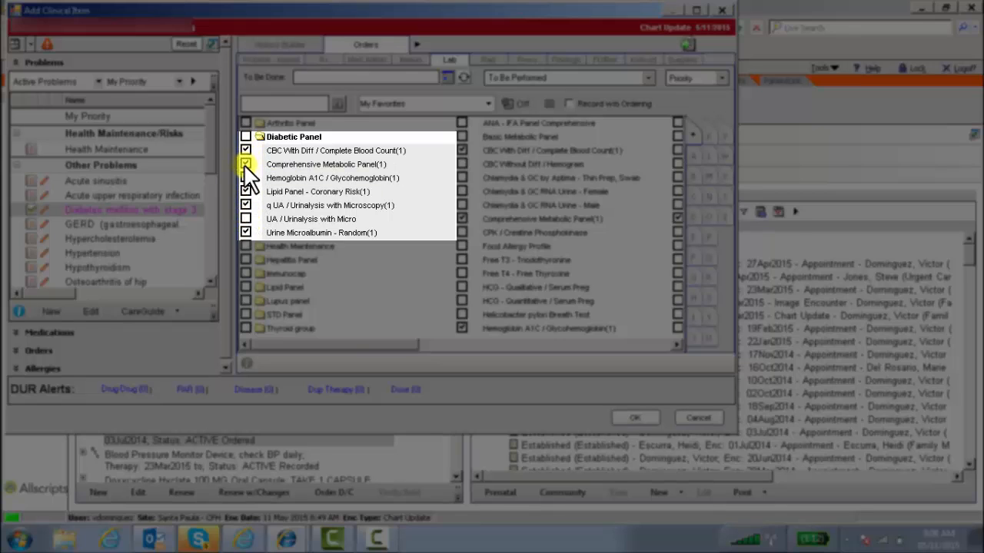
left_click(246, 178)
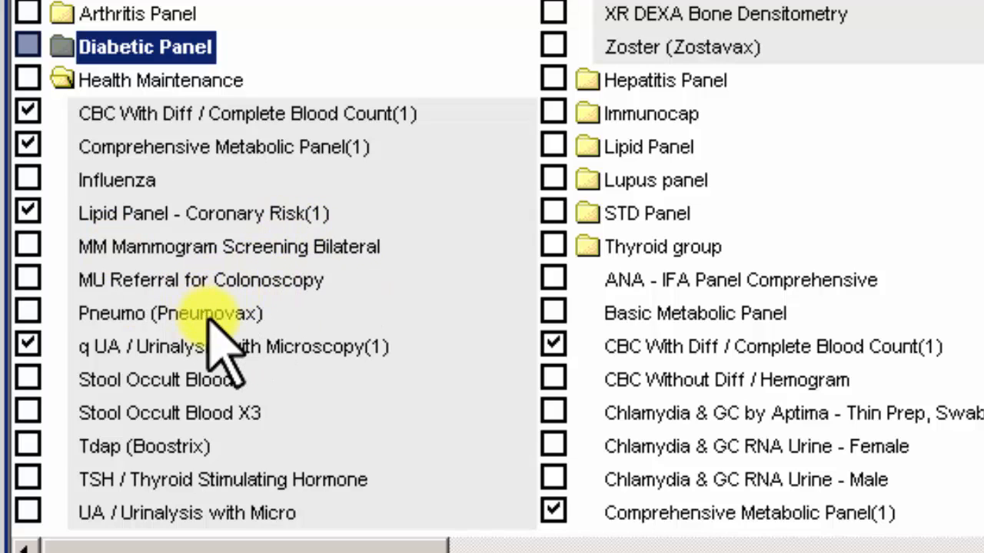
mouse_move(192, 384)
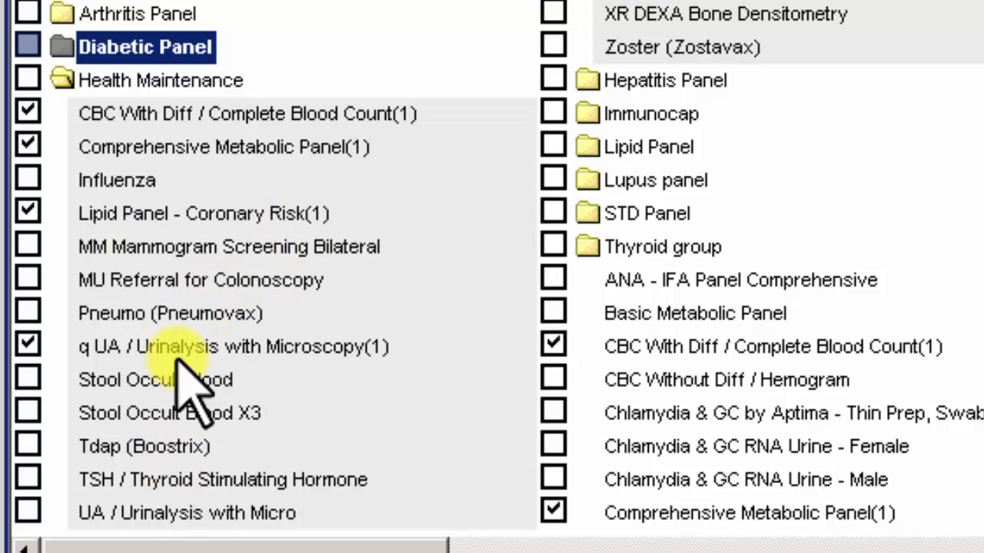
mouse_move(204, 261)
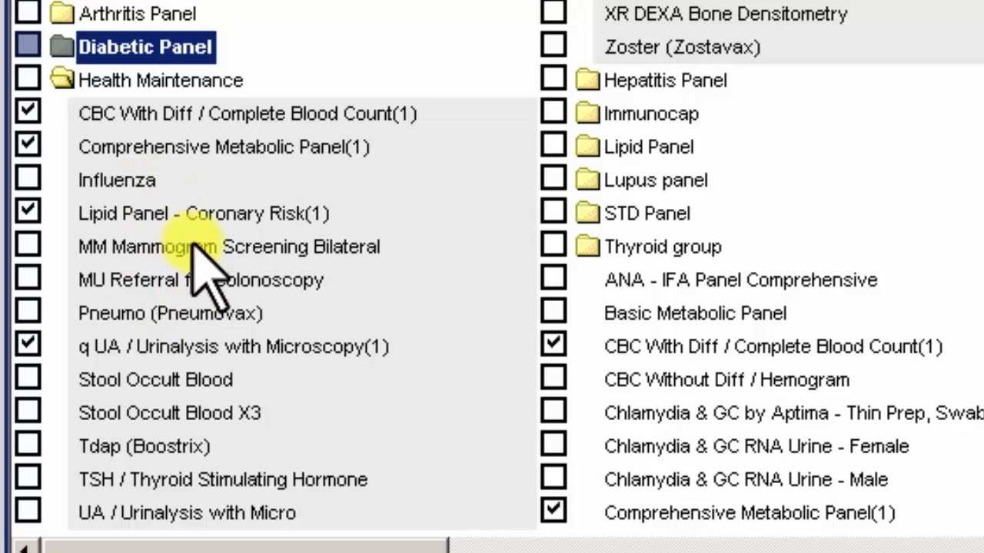
mouse_move(192, 246)
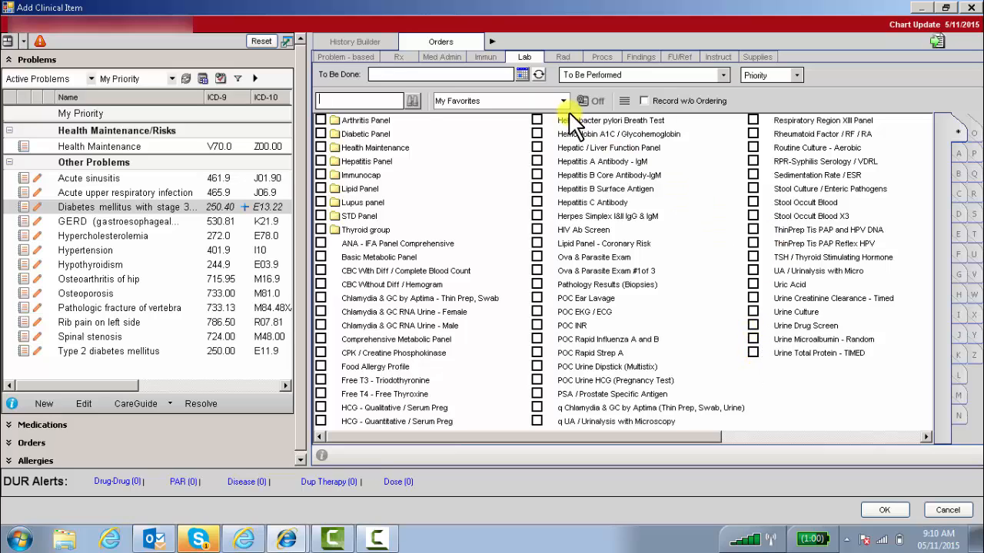
mouse_move(507, 108)
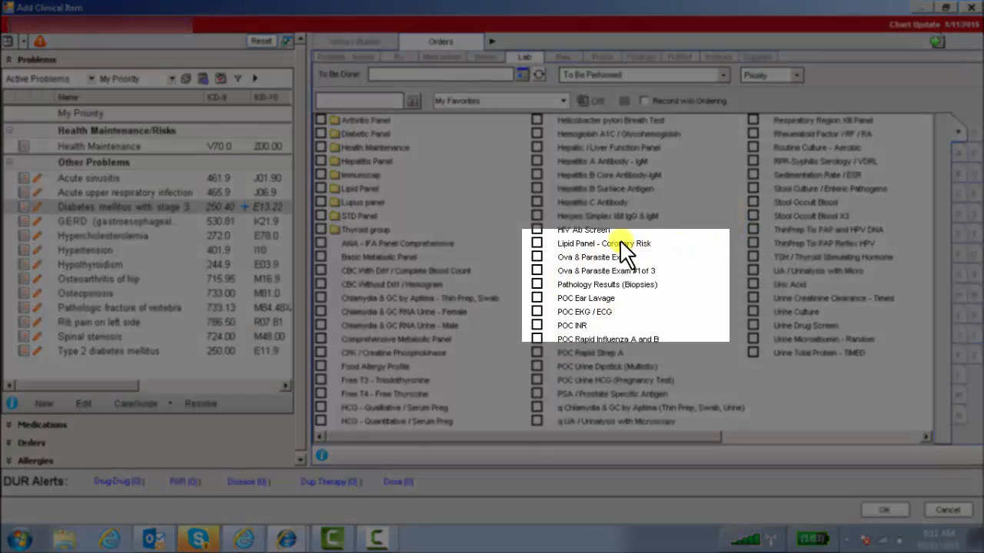
Step: From the Lipid Panel's Organize Favorites, create a new lab order group and begin naming it HT
right_click(603, 244)
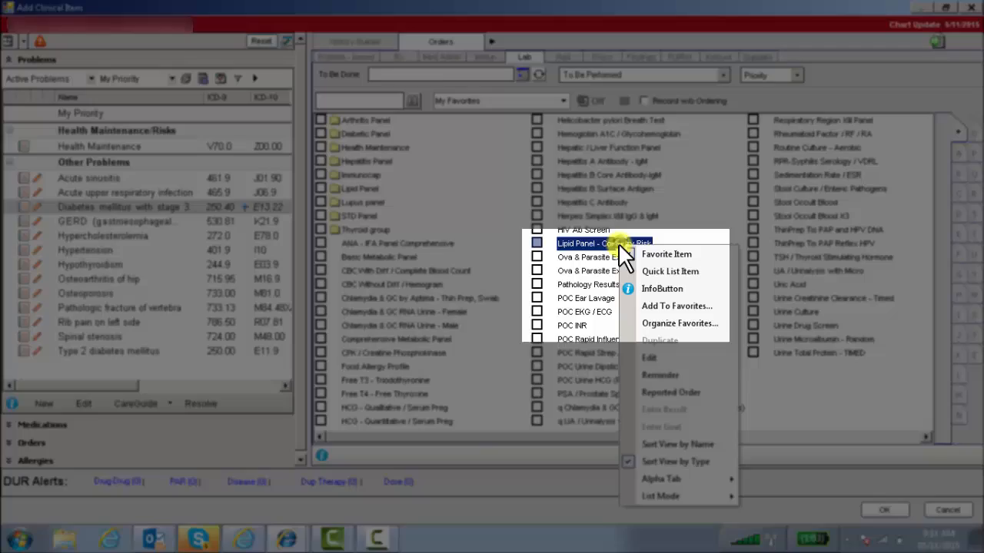
left_click(678, 323)
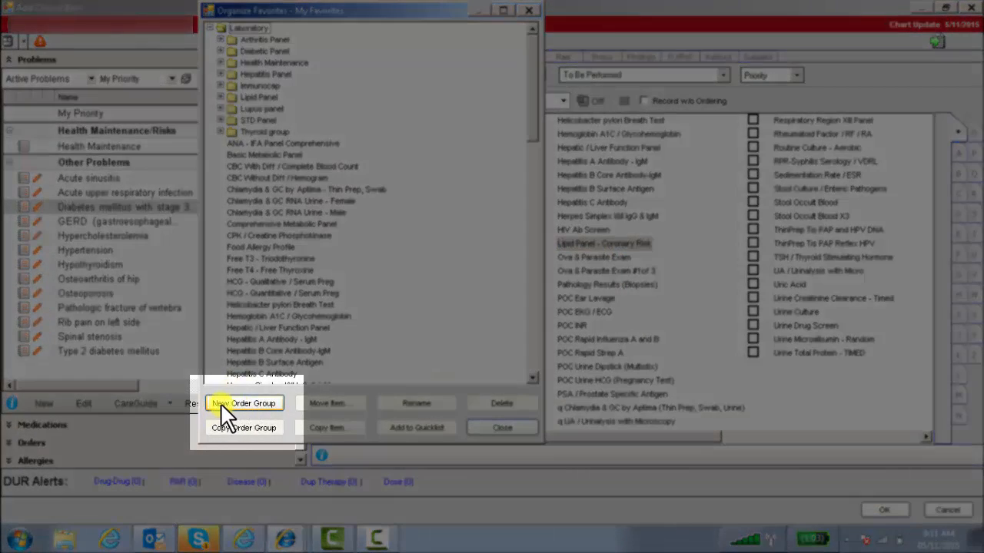
left_click(244, 404)
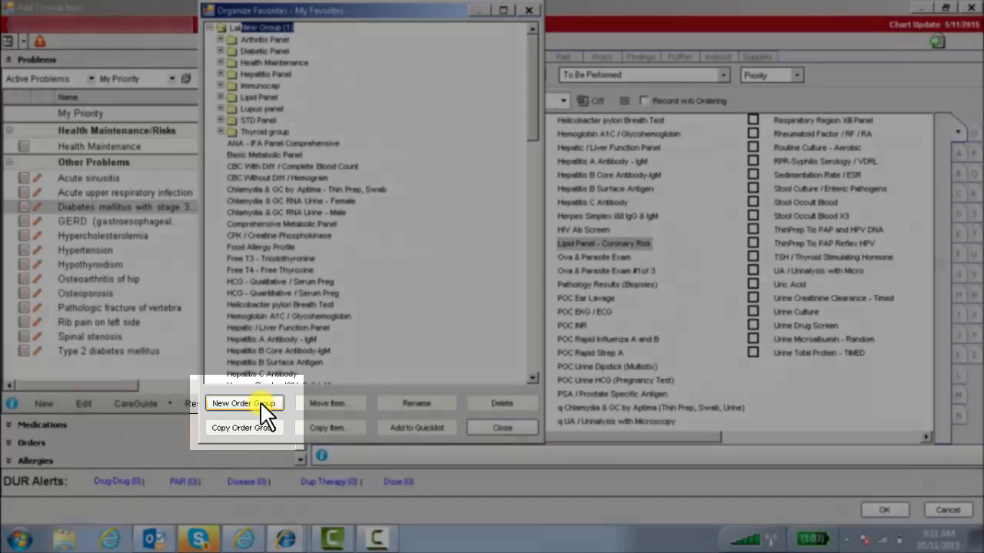
left_click(244, 404)
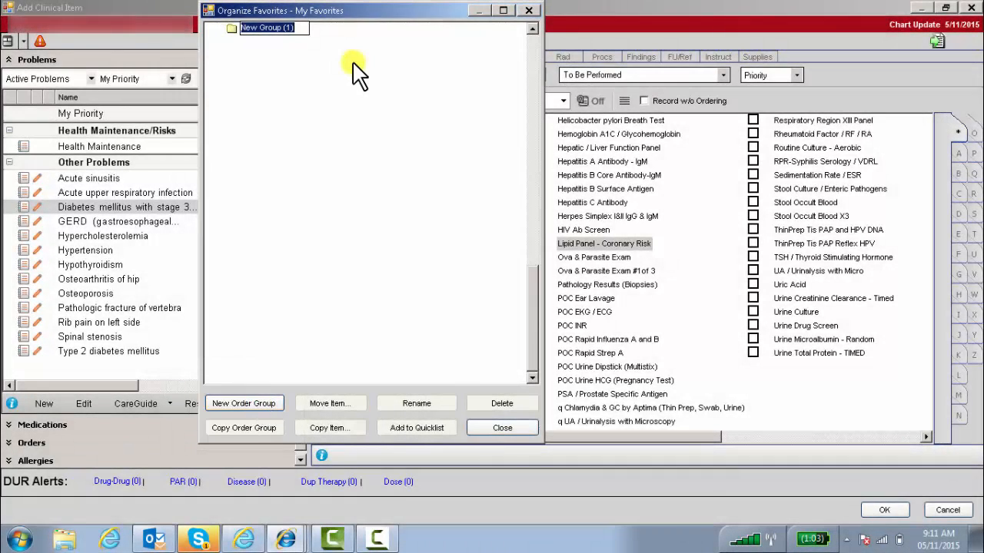
type("HTN")
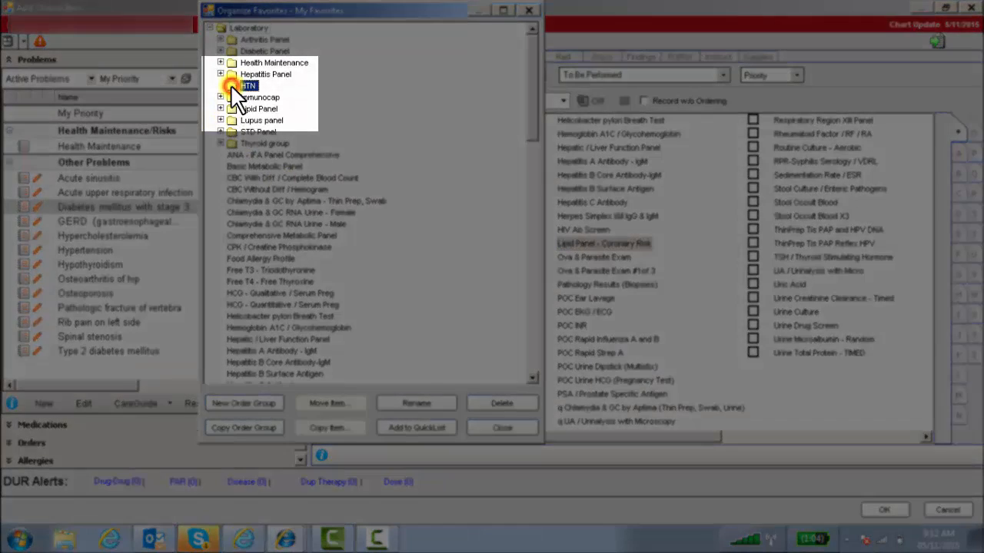
Step: Finish the name HTN and copy CBC With Diff, Comprehensive Metabolic Panel, CPK and Lipid Panel into it
left_click(221, 86)
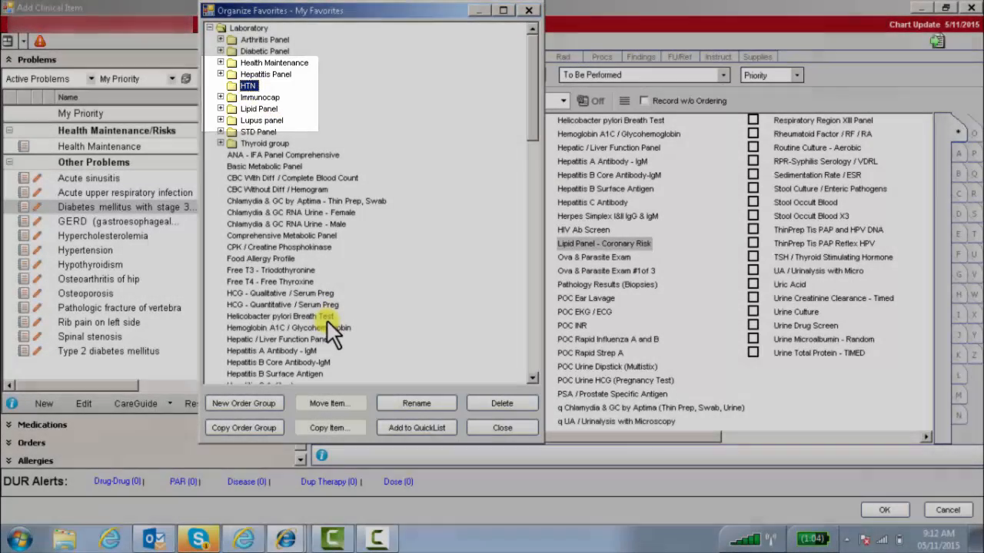
left_click(292, 178)
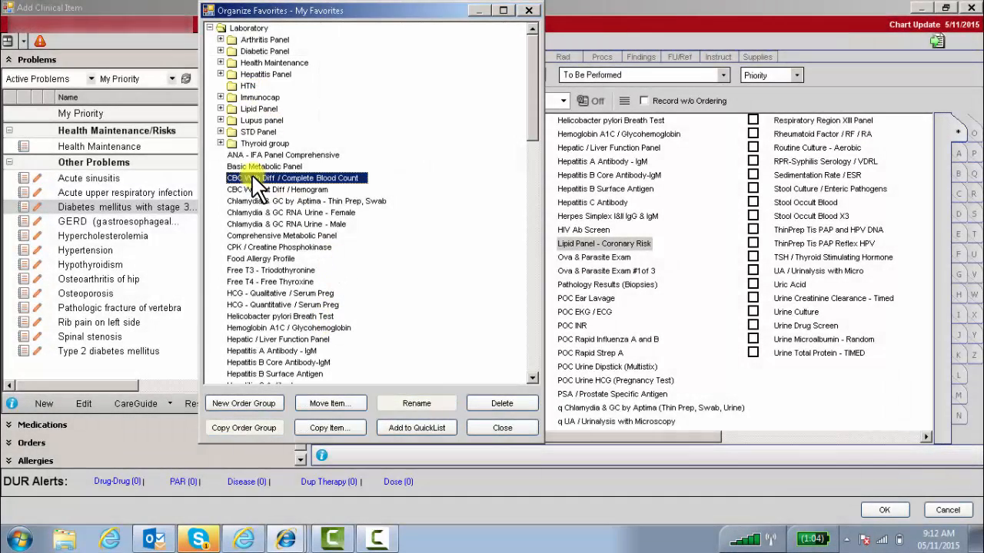
left_click(279, 246)
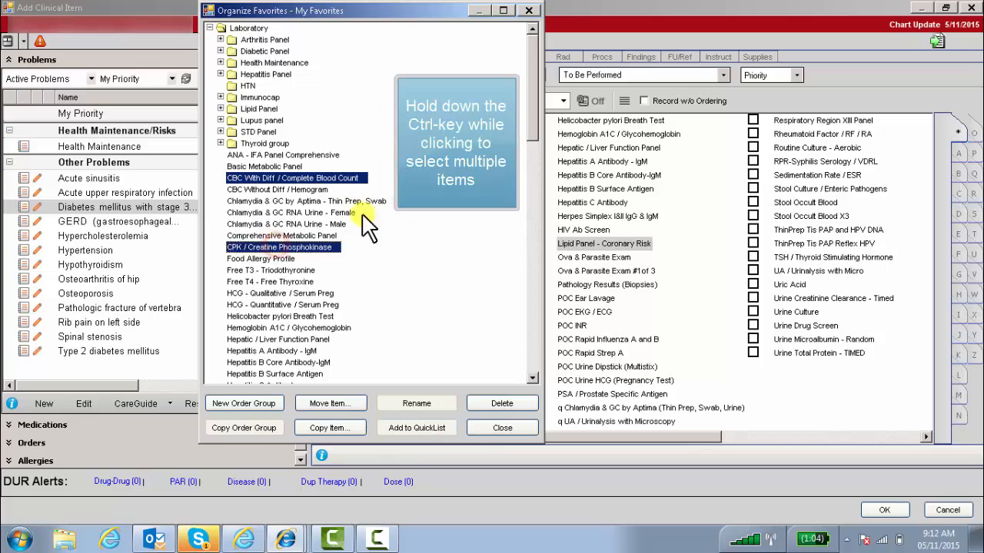
scroll("down", 3)
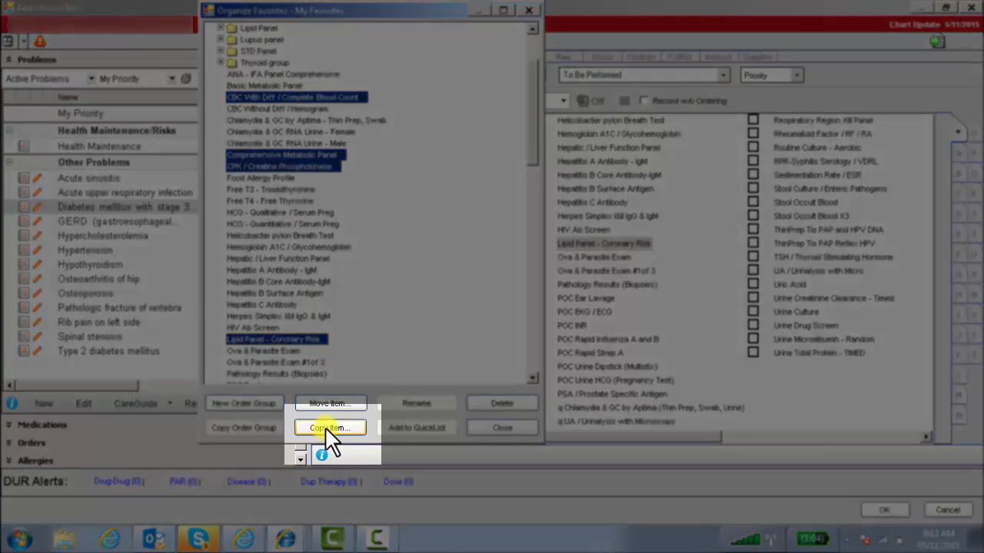
left_click(330, 427)
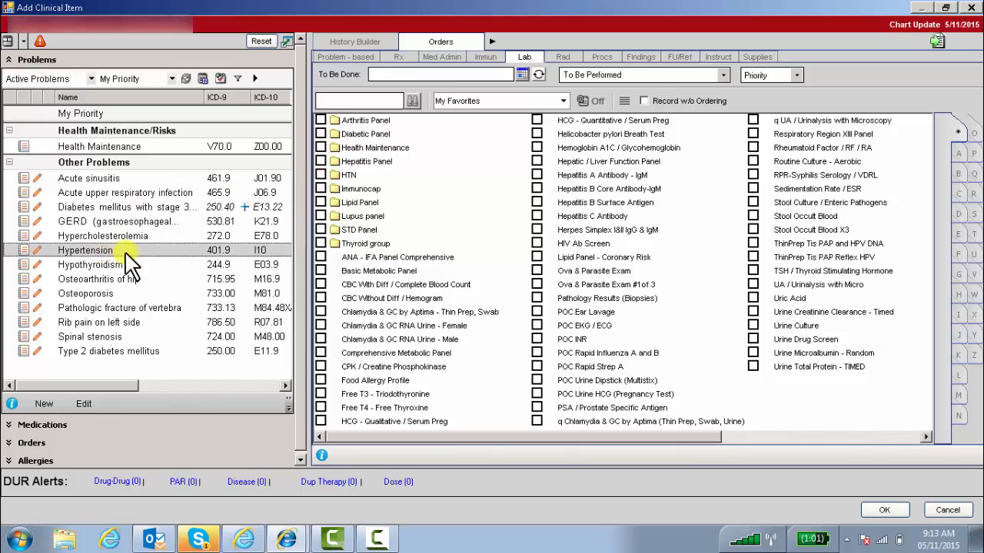
Step: Choose Hypertension as the problem so the HTN group's four labs are checked for ordering
left_click(85, 250)
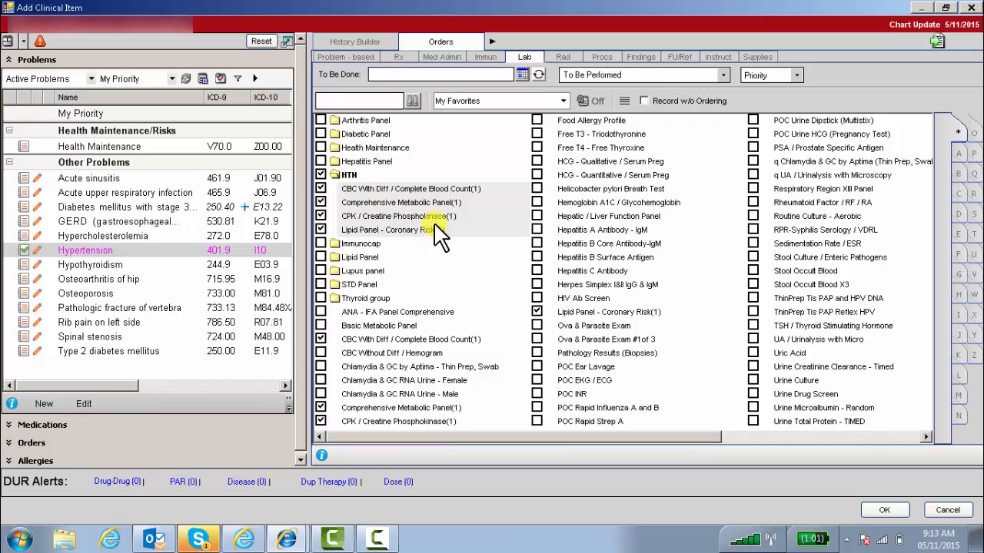
mouse_move(508, 215)
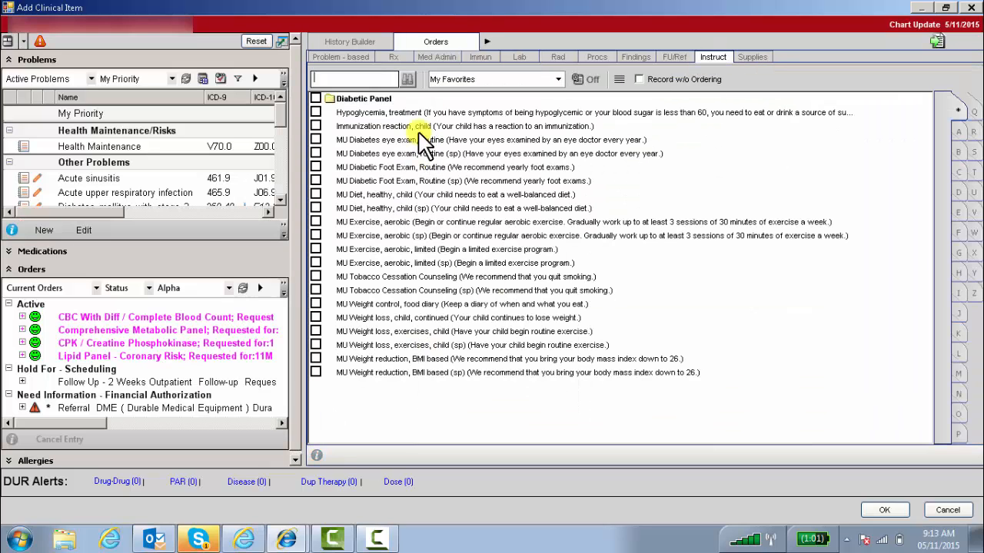
Step: In the Instruct tab's Organize Favorites, select the HTN group and close the organizer
right_click(430, 249)
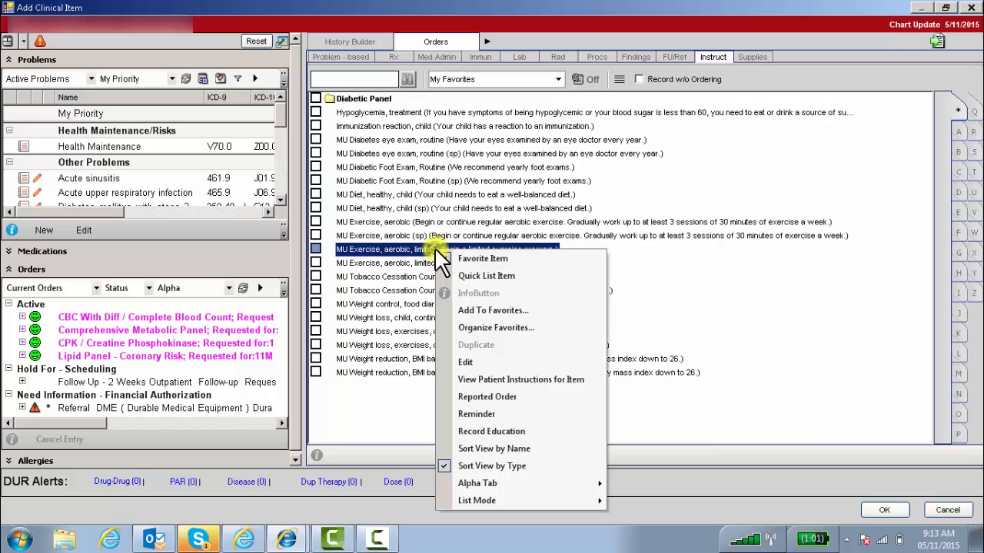
mouse_move(496, 328)
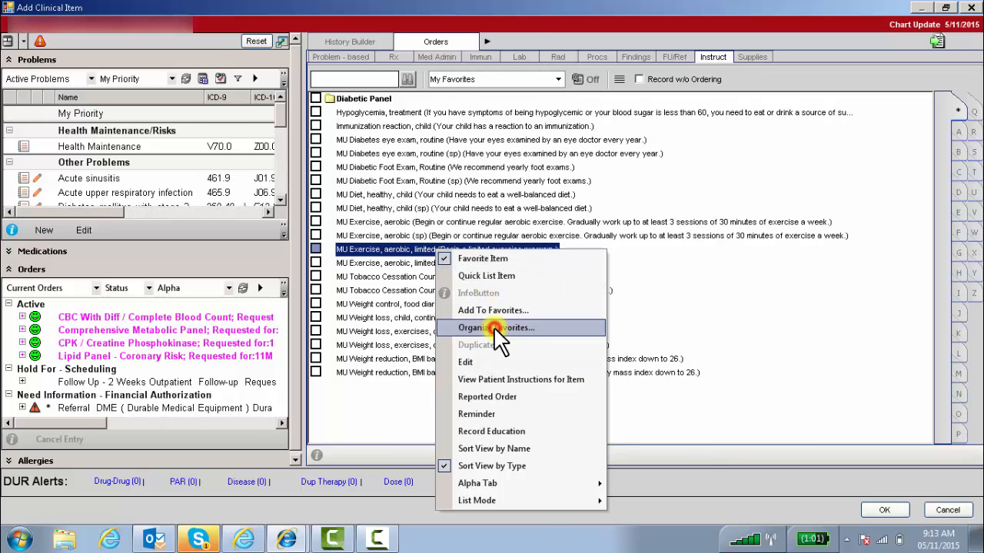
left_click(495, 328)
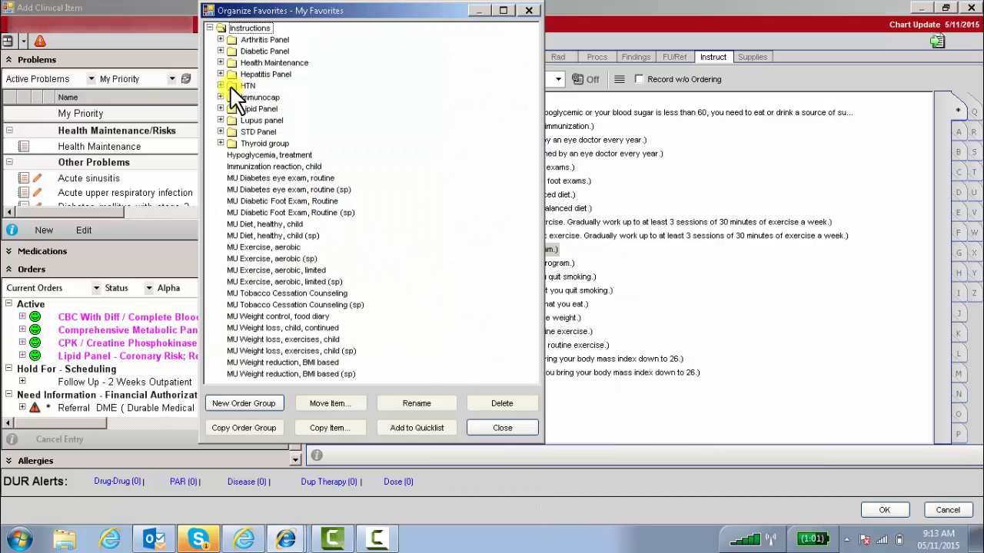
left_click(248, 85)
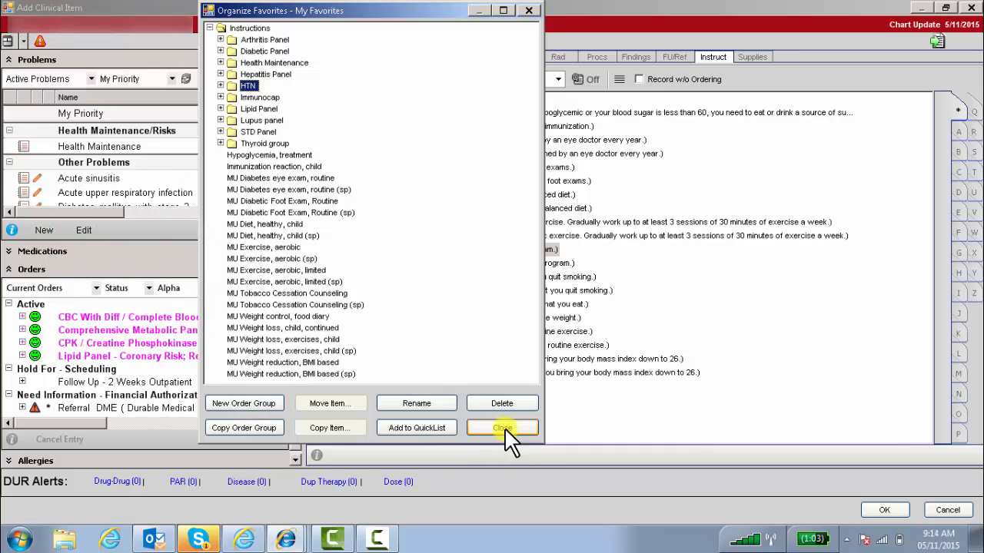
left_click(501, 428)
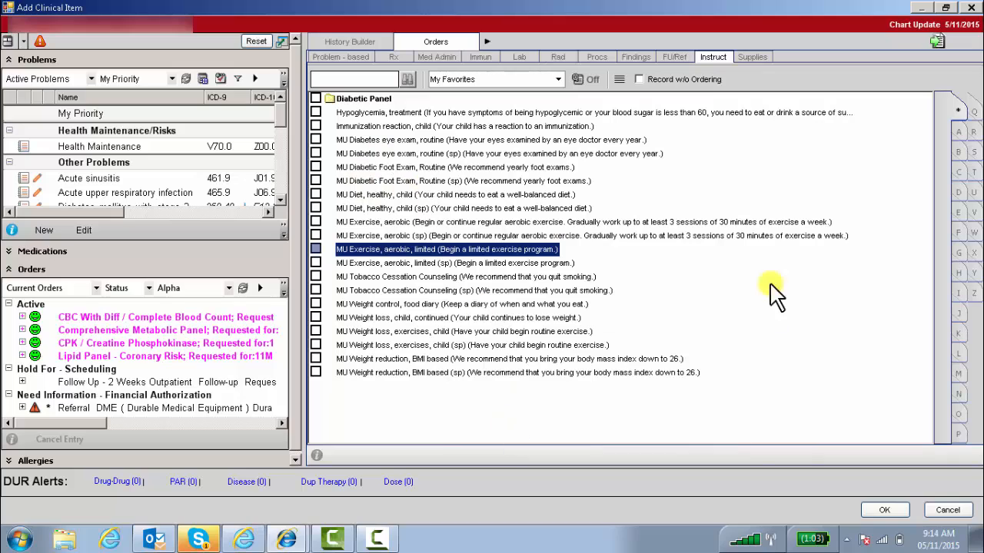